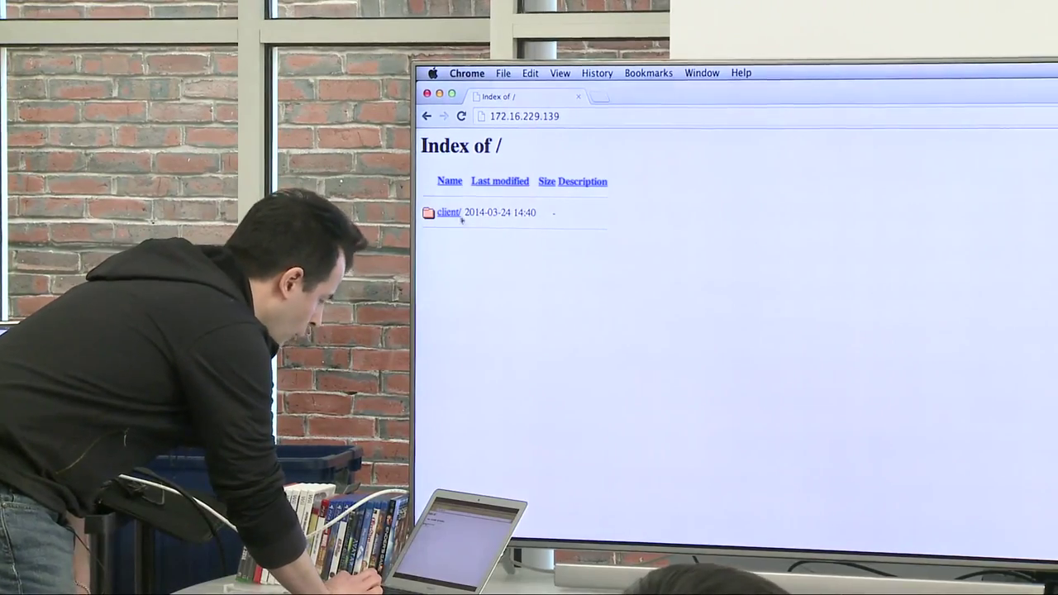
# Open the client/ folder so the Index of /client lists blink, form and registered HTML files
pyautogui.click(448, 212)
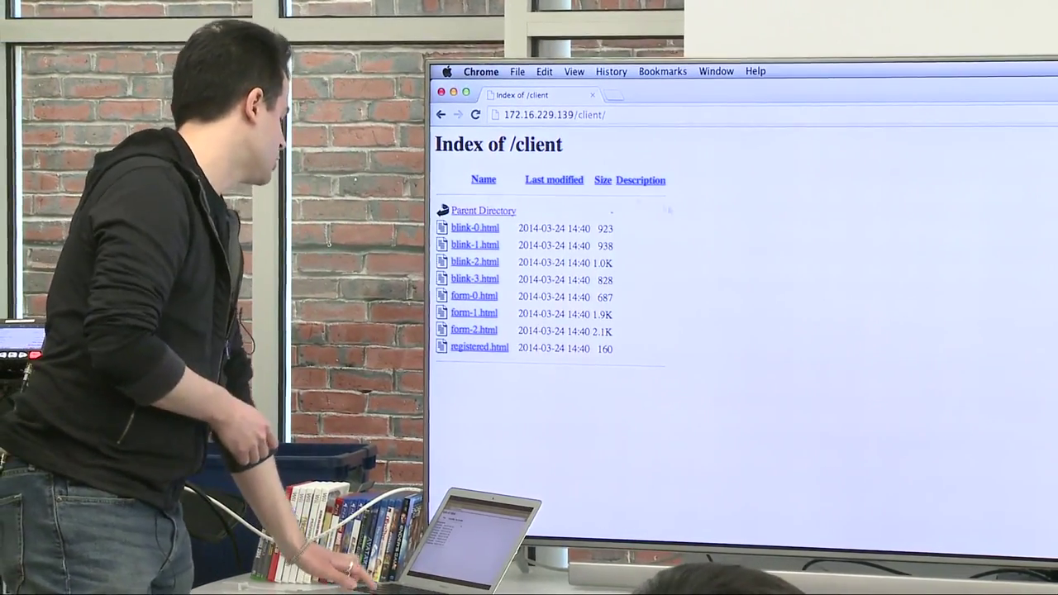